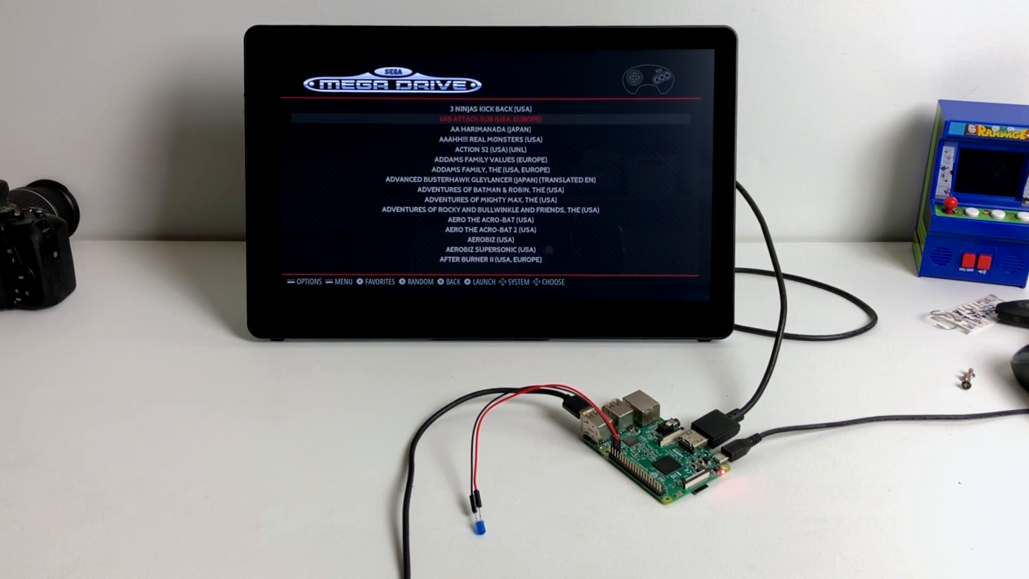
# Step: Switch to the Super Nintendo list and browse down past ABC Monday Night Football
pyautogui.press('back')
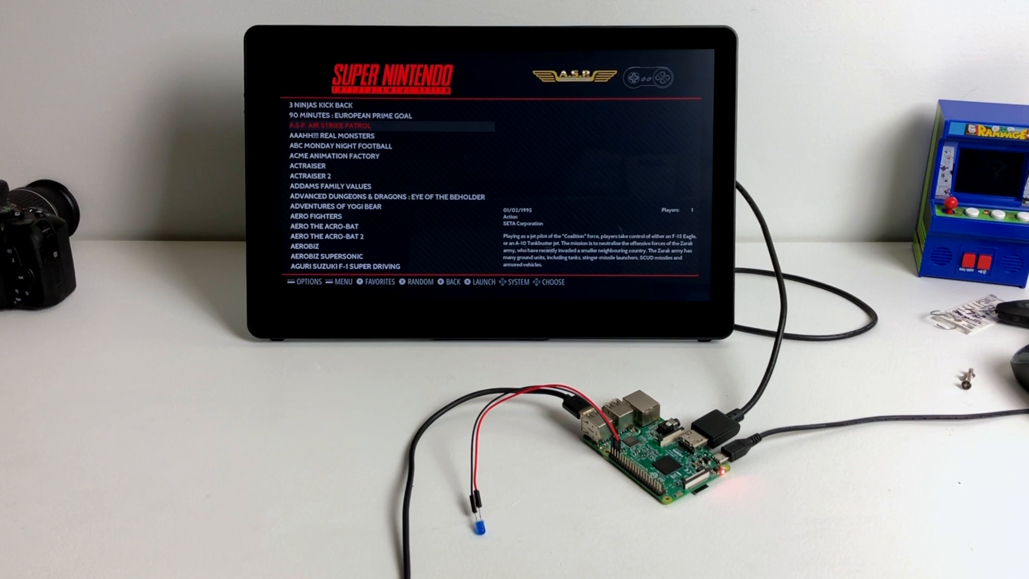
pyautogui.press('down')
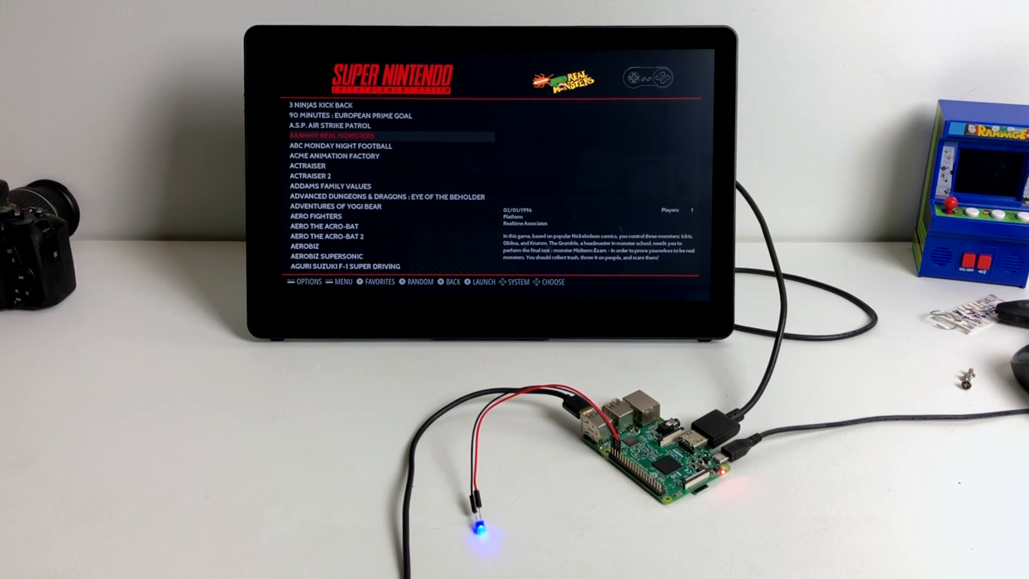
pyautogui.press('Down')
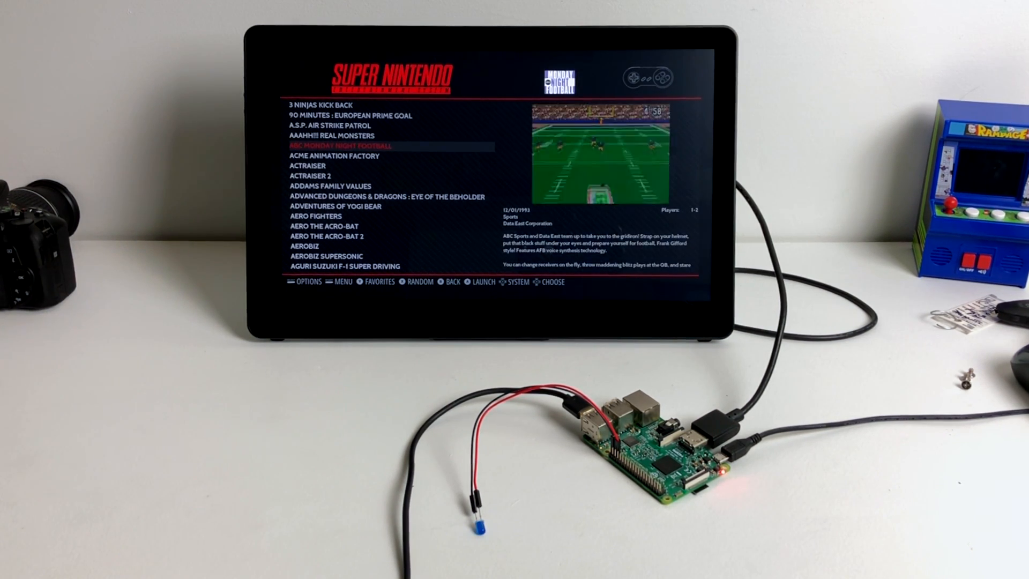
pyautogui.press('down')
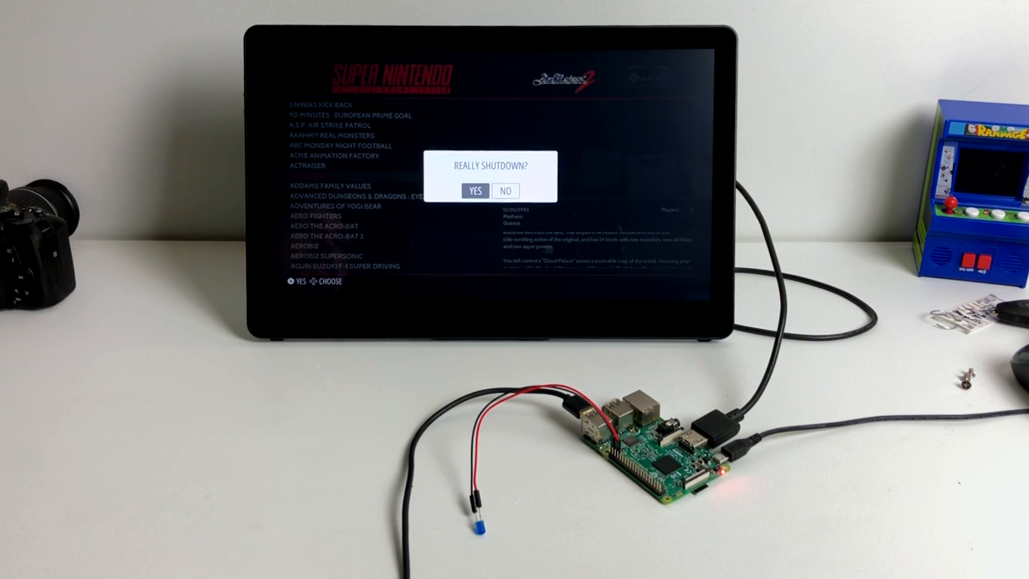
# Step: Confirm YES in the 'Really shutdown?' dialog to power off the Raspberry Pi
pyautogui.click(474, 190)
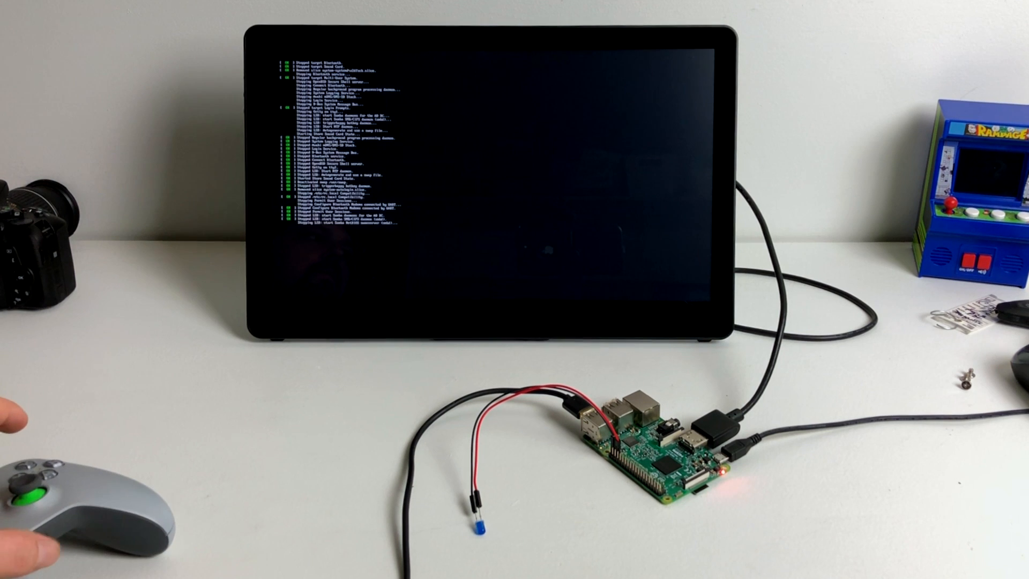